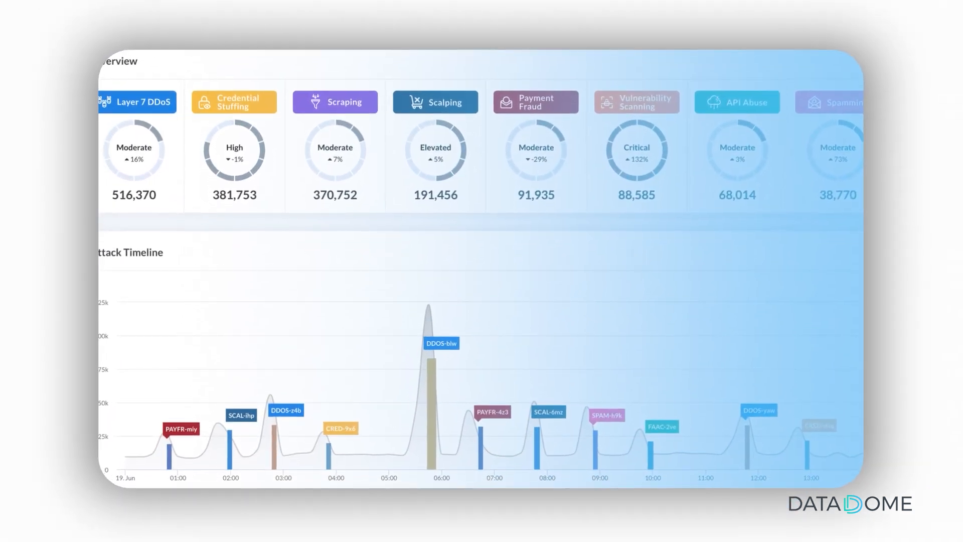
scroll("down", 3)
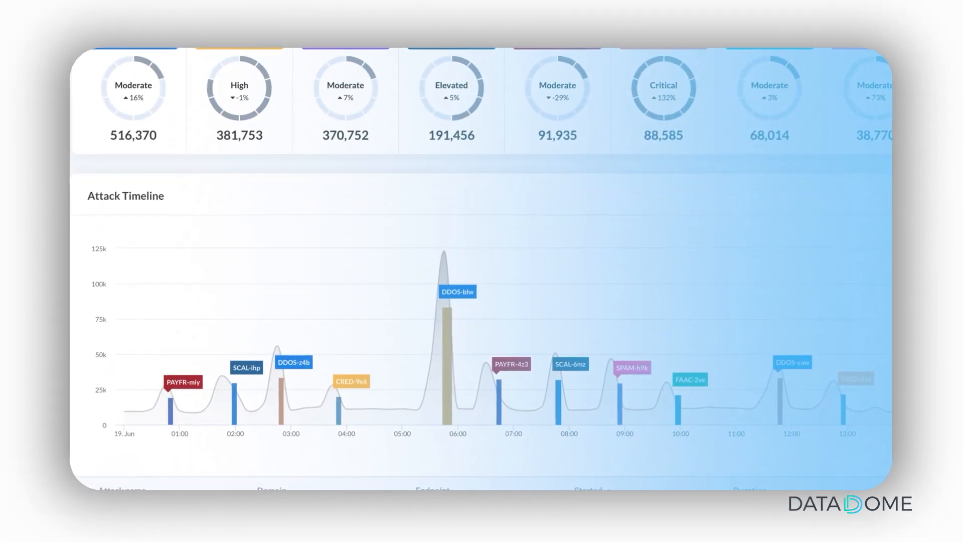
scroll("down", 3)
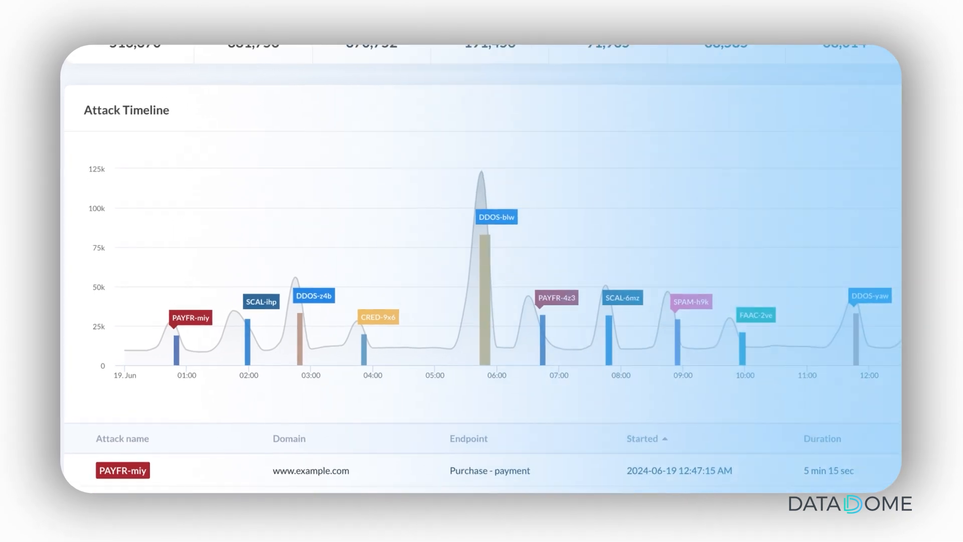